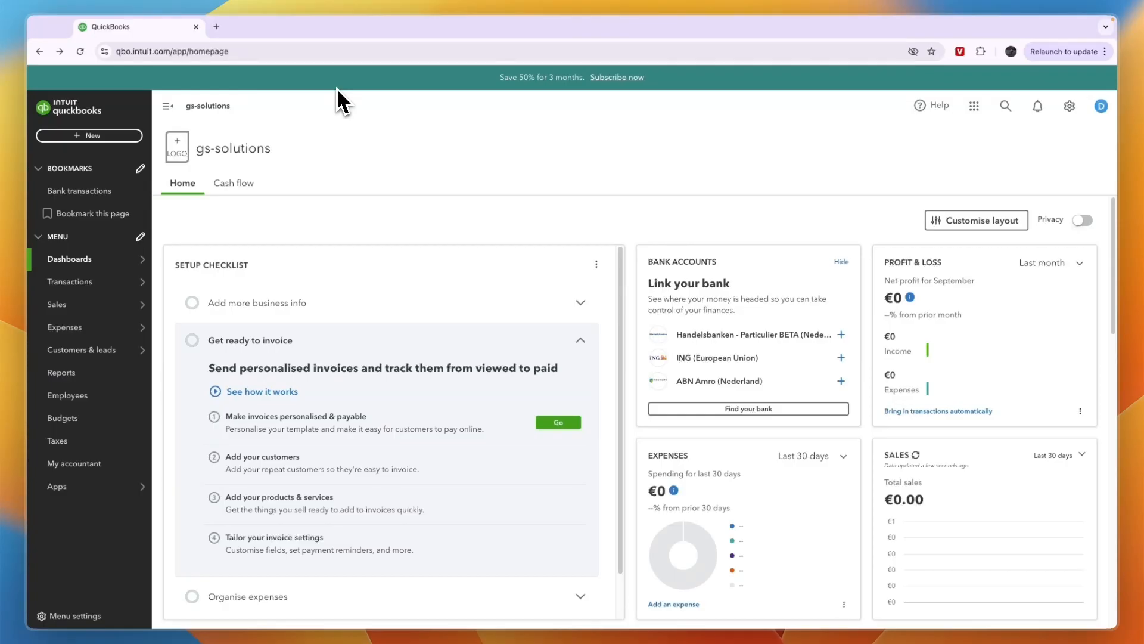
mouse_move(376, 99)
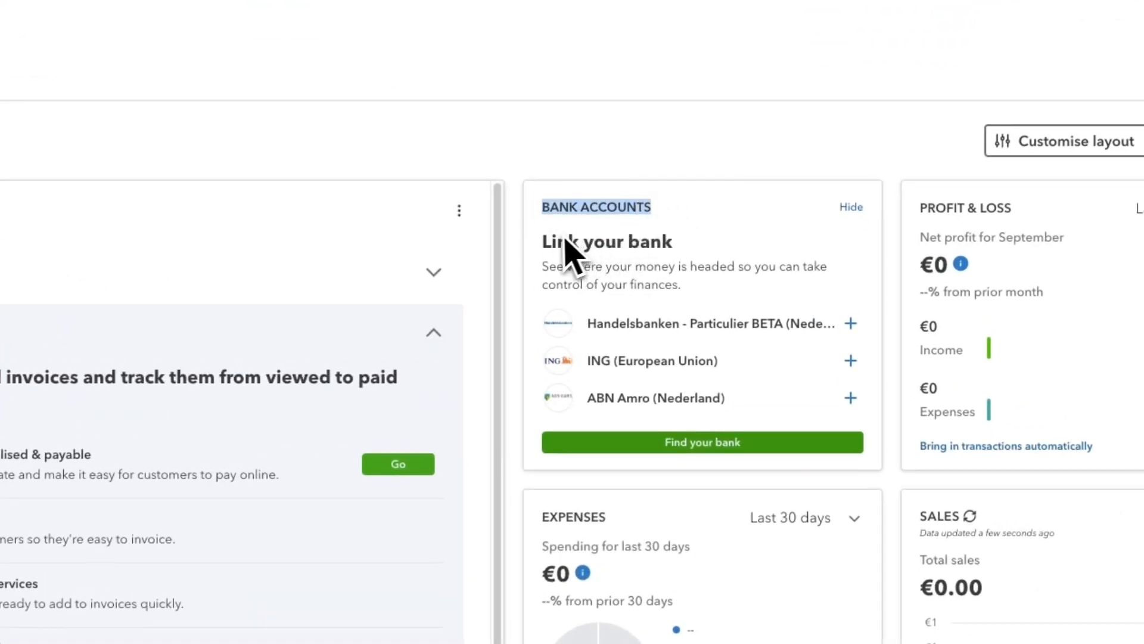
mouse_move(712, 259)
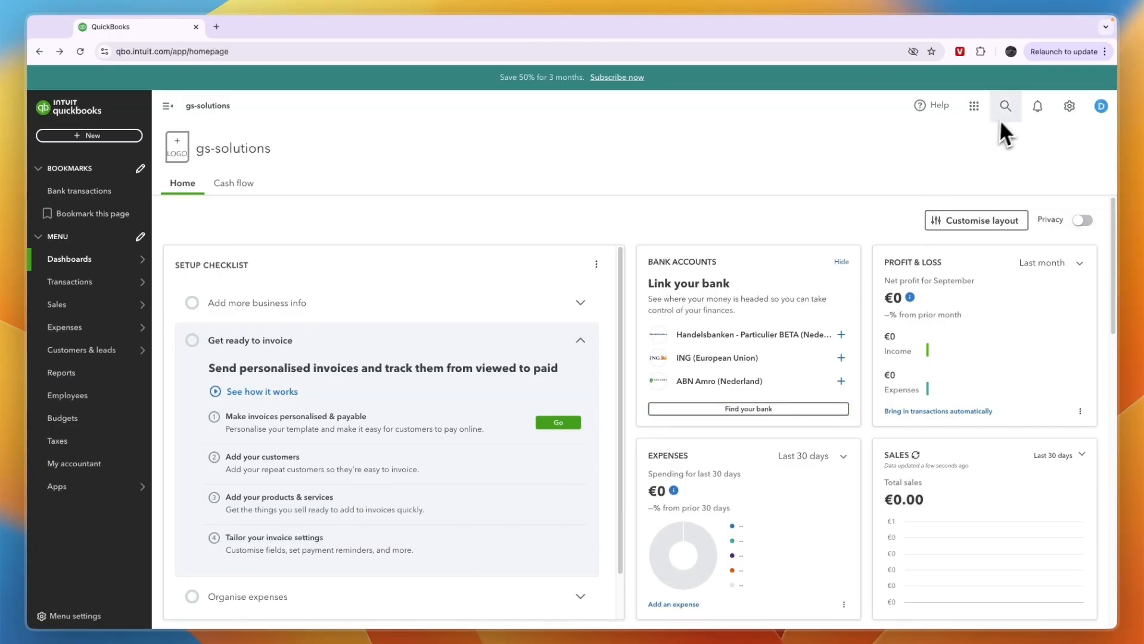
- Search QuickBooks for 'bank' and jump to the Bank Transactions page
click(1005, 105)
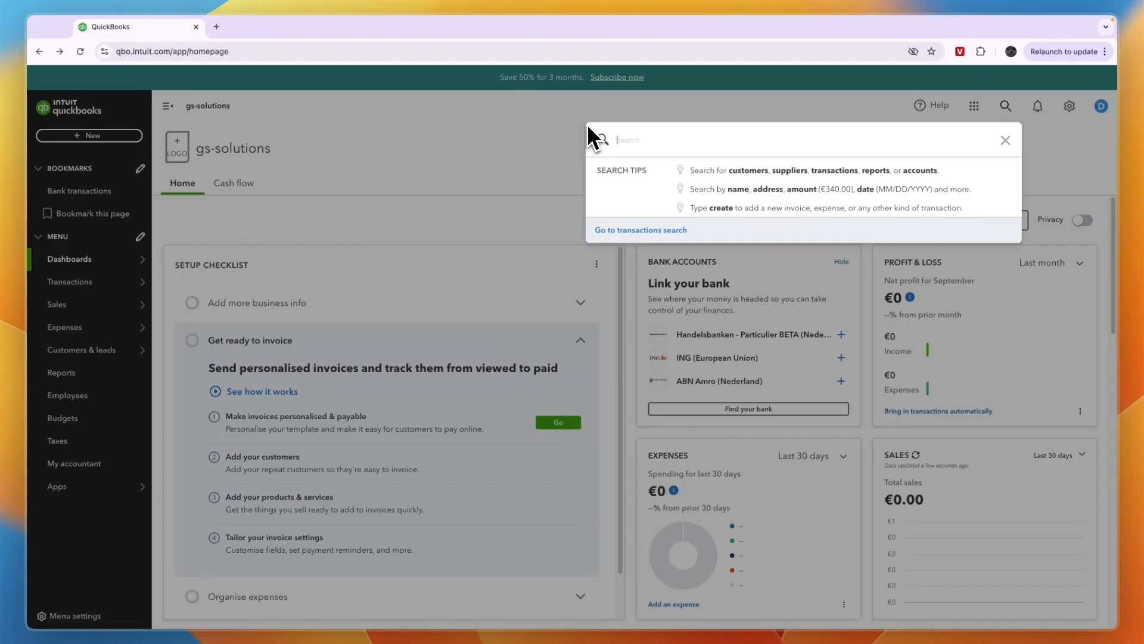
text(bank)
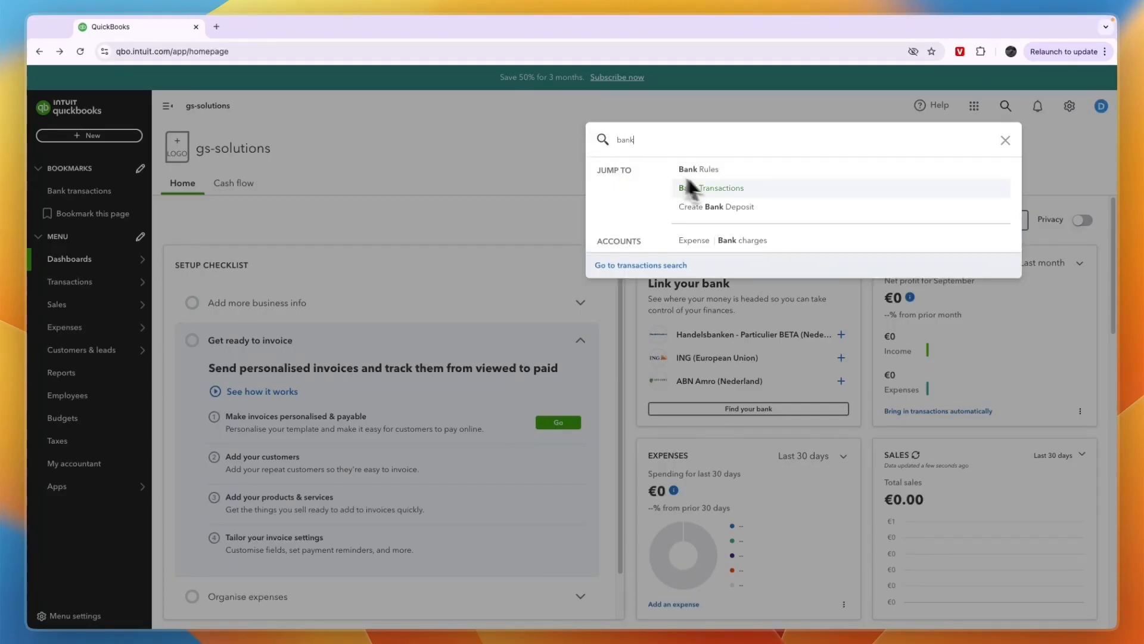
click(719, 188)
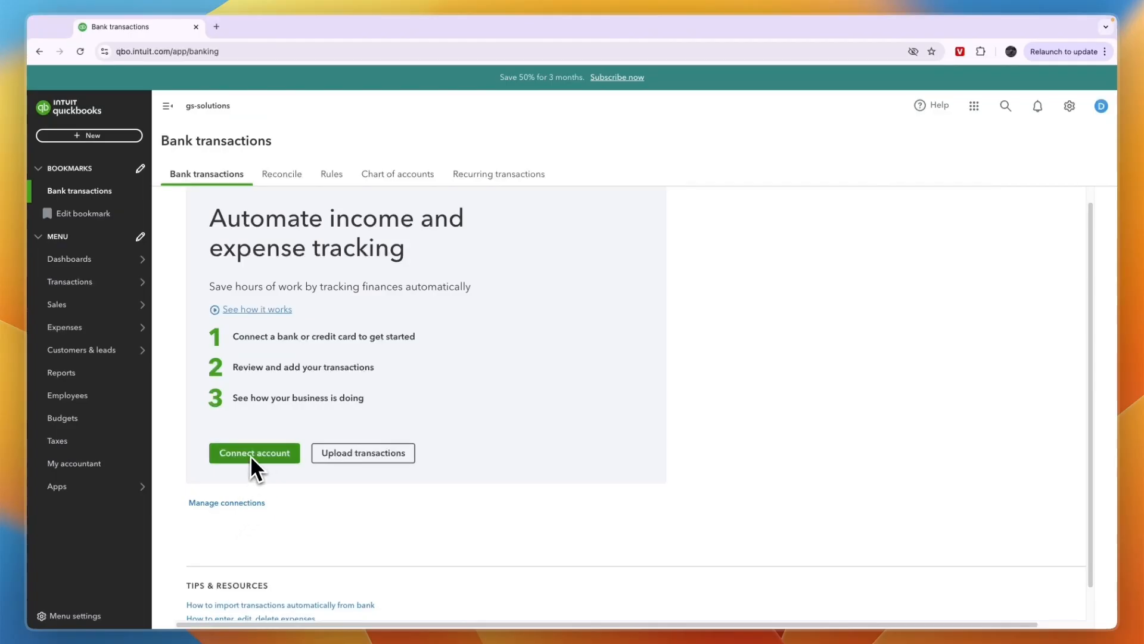
- Start connecting an account and search banks for 'revolut'
click(254, 453)
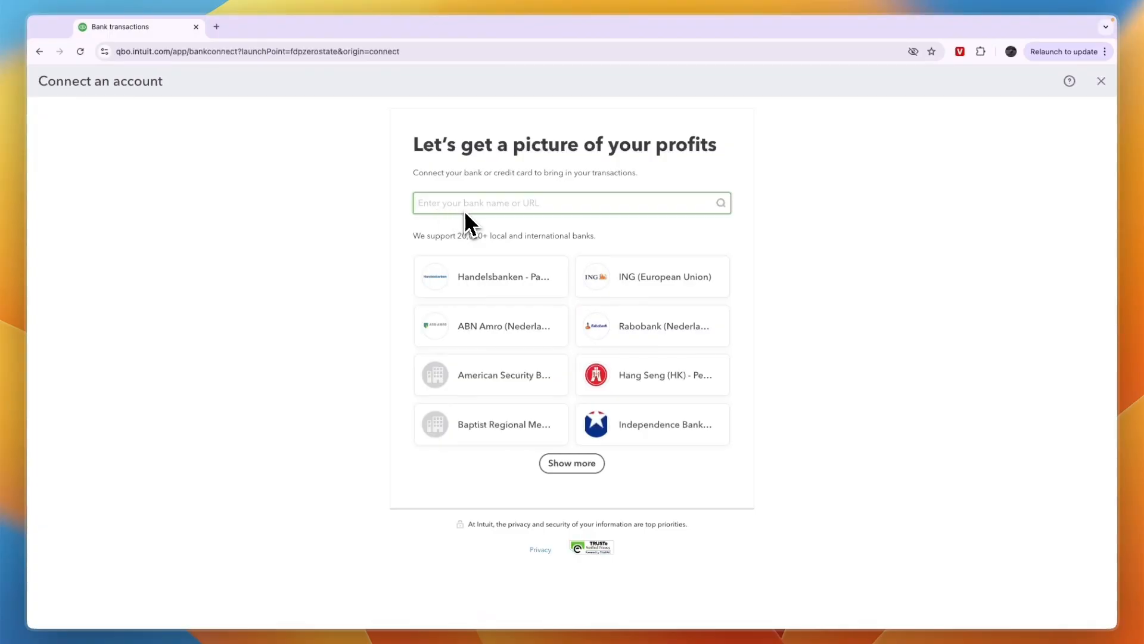
text(revolut)
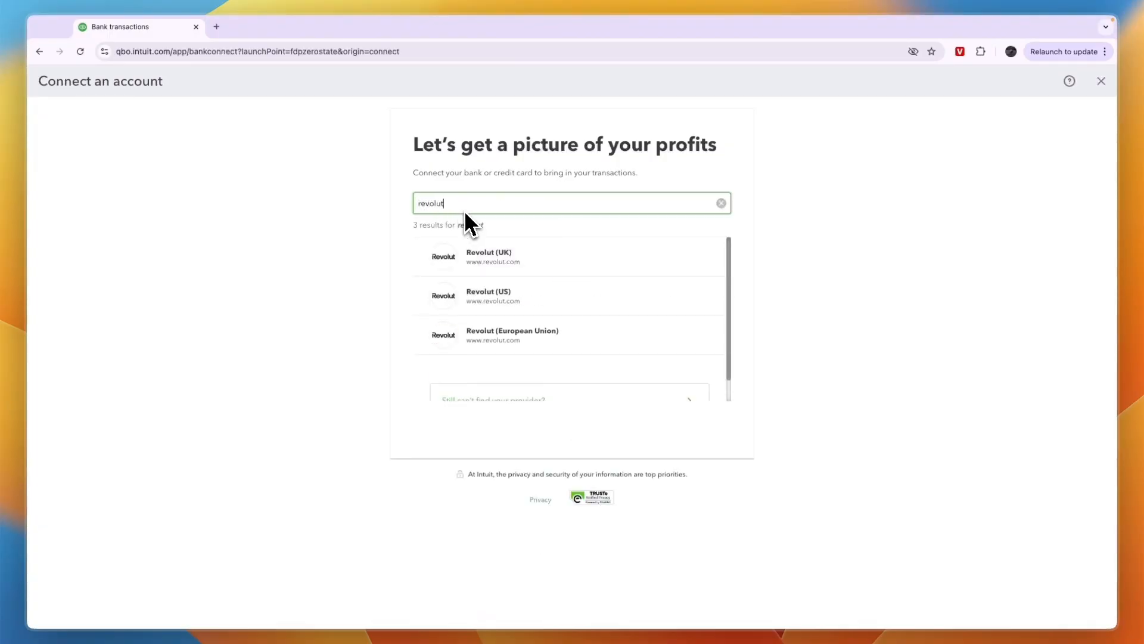
mouse_move(514, 258)
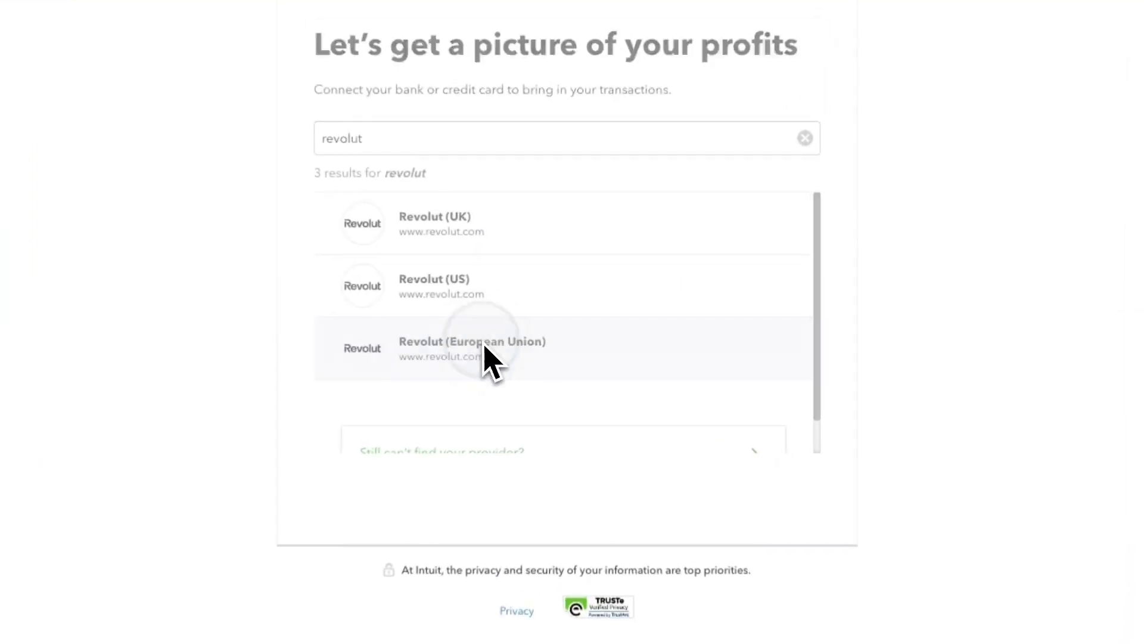
- Choose Revolut (European Union) and agree to share account data for 180 days
click(472, 348)
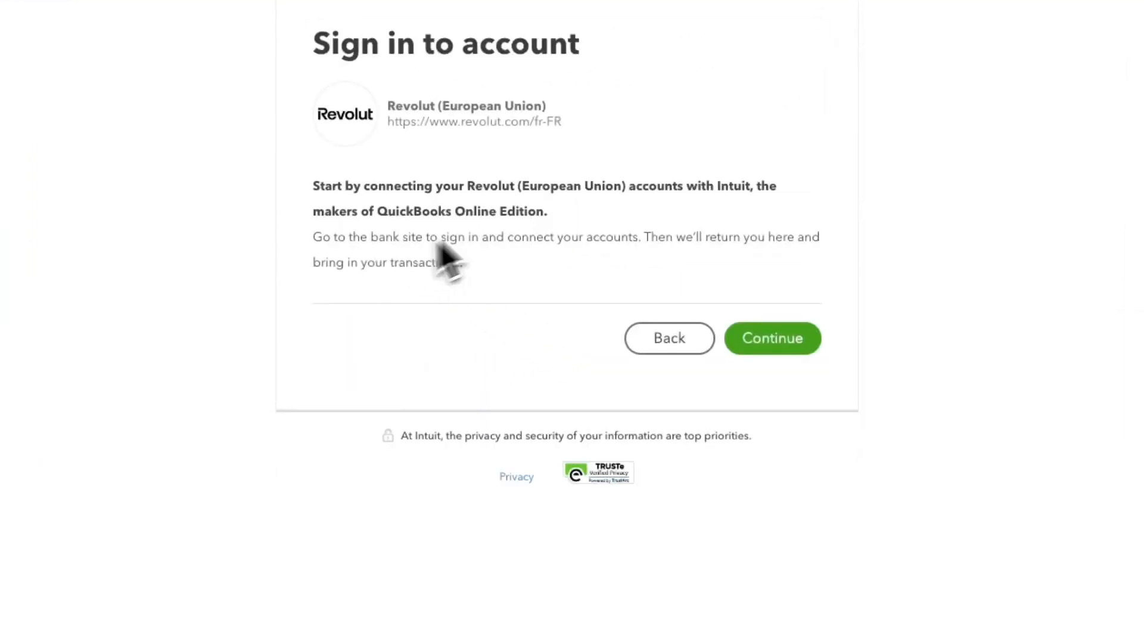
mouse_move(675, 277)
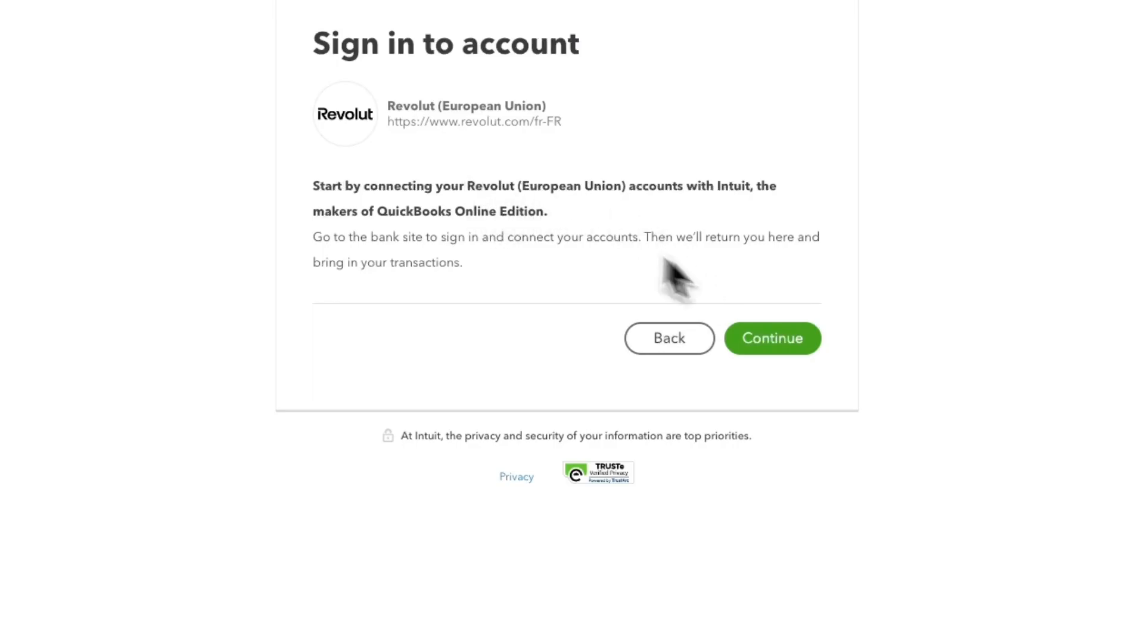
click(771, 338)
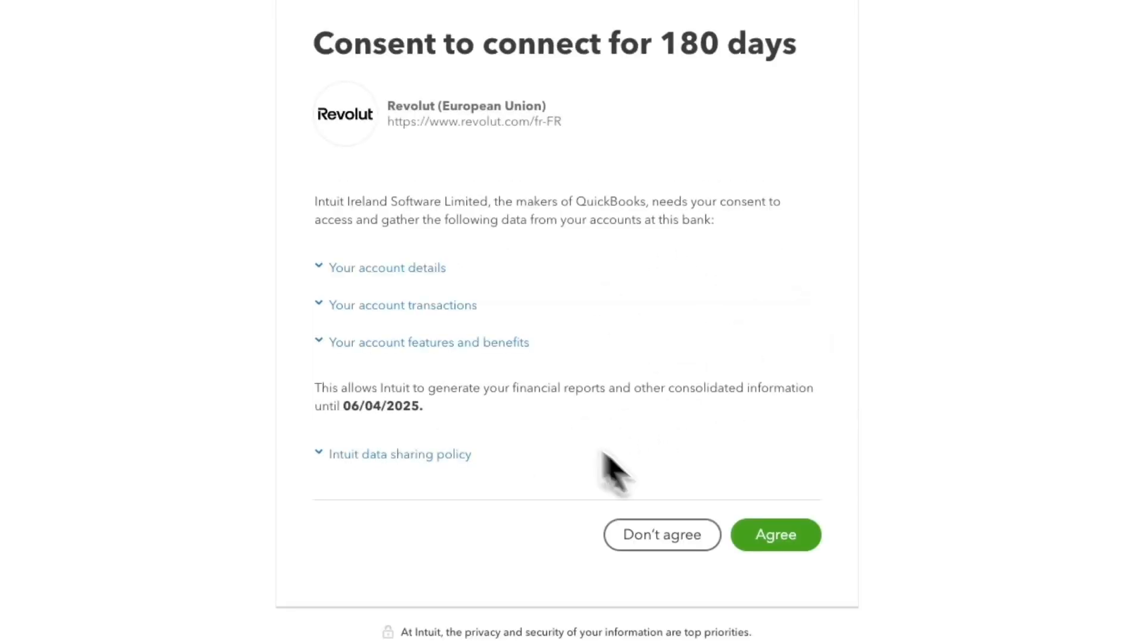
click(775, 533)
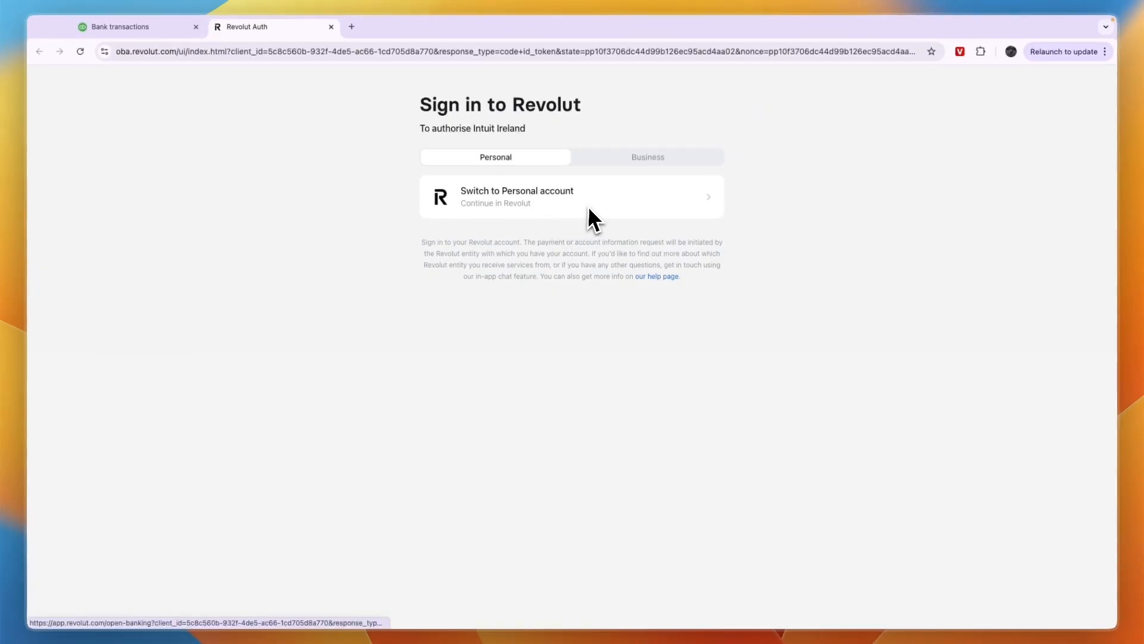
mouse_move(532, 226)
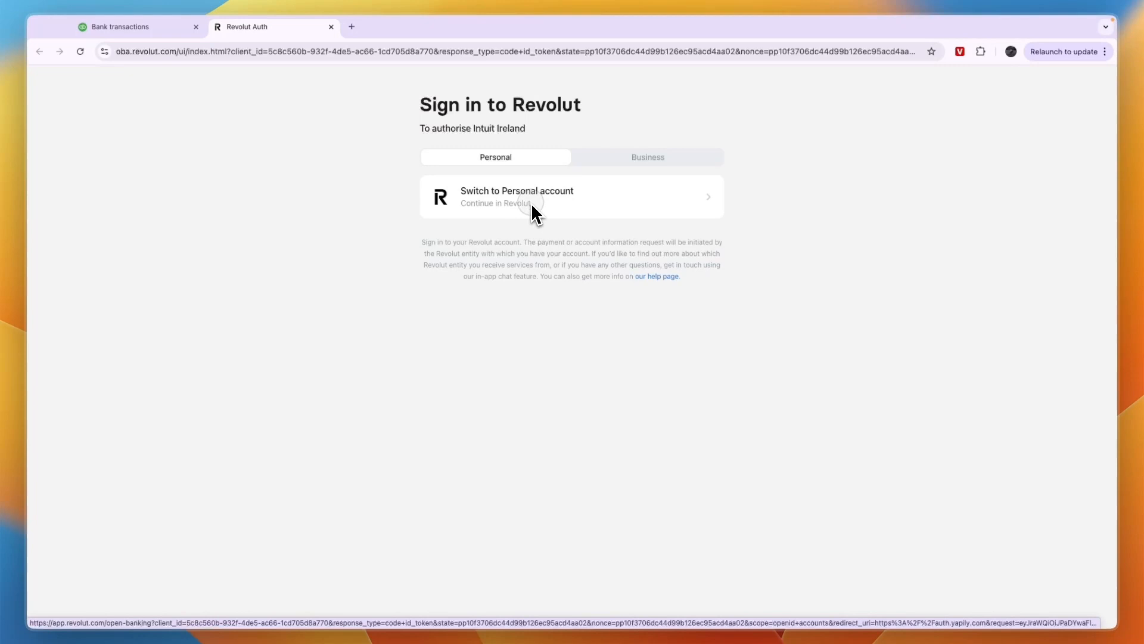
- Use the personal Revolut account, excluding USD, DKK, vault and Pro EUR accounts
click(569, 197)
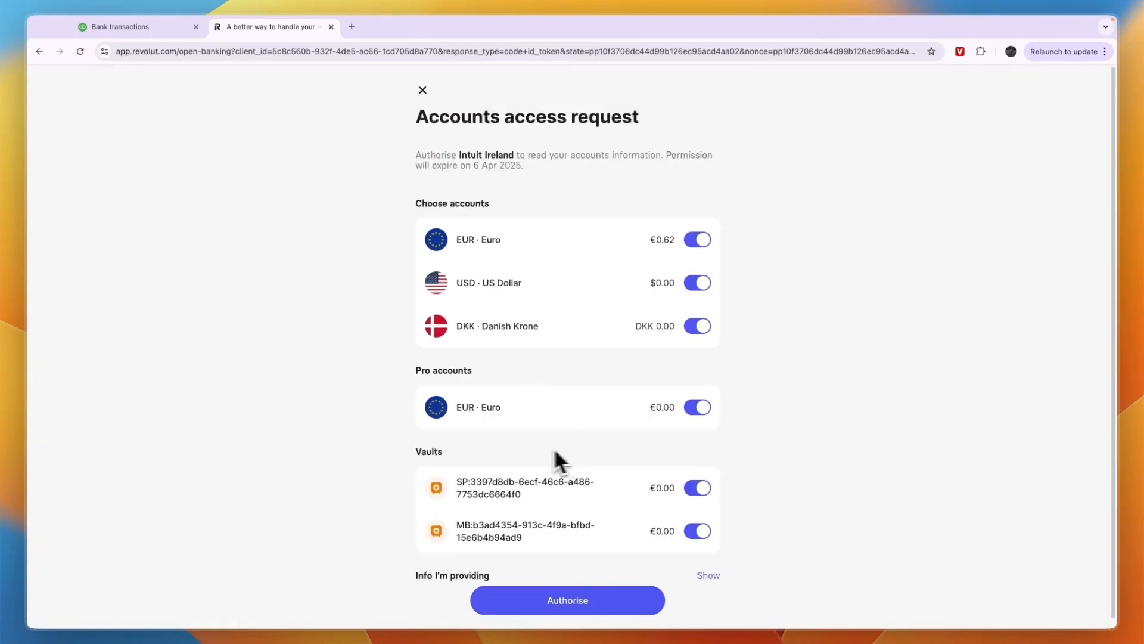
mouse_move(648, 270)
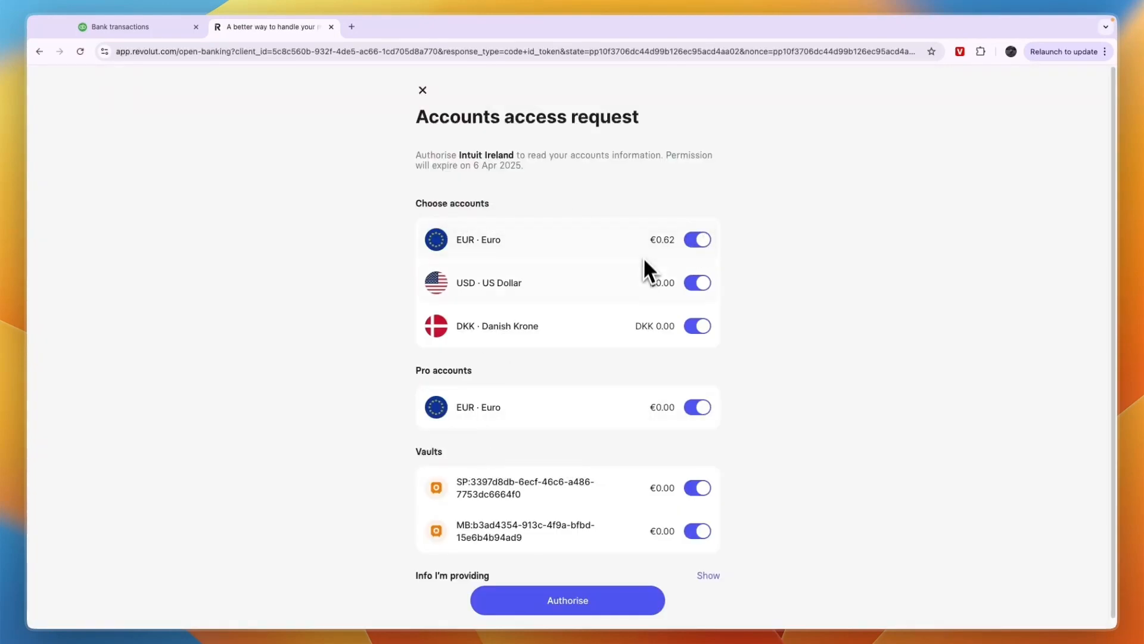
click(696, 326)
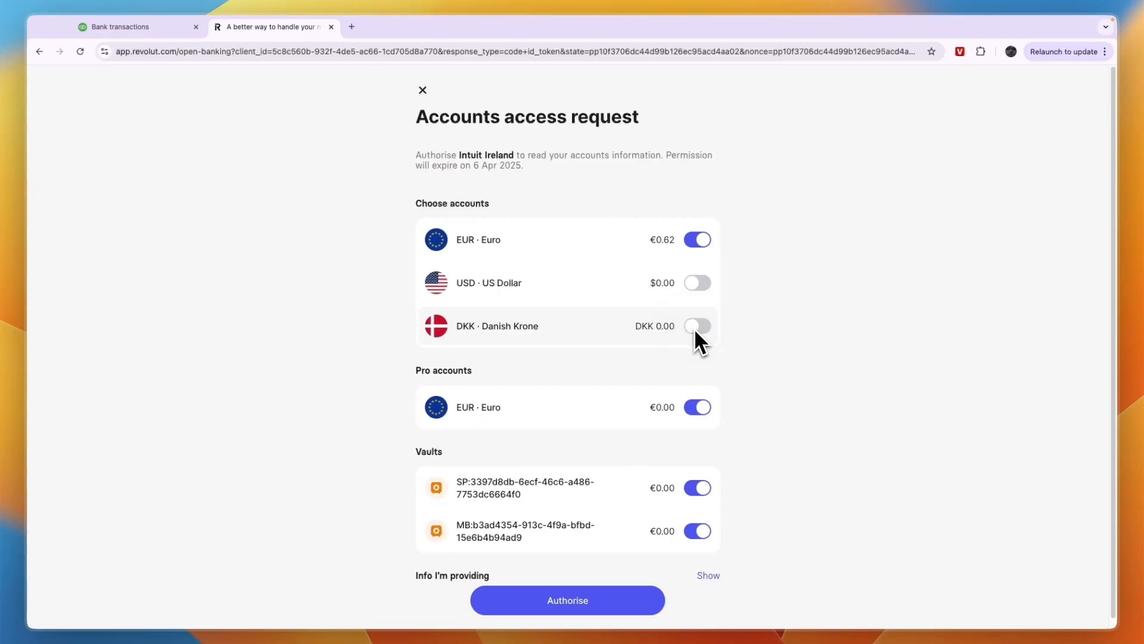
mouse_move(689, 343)
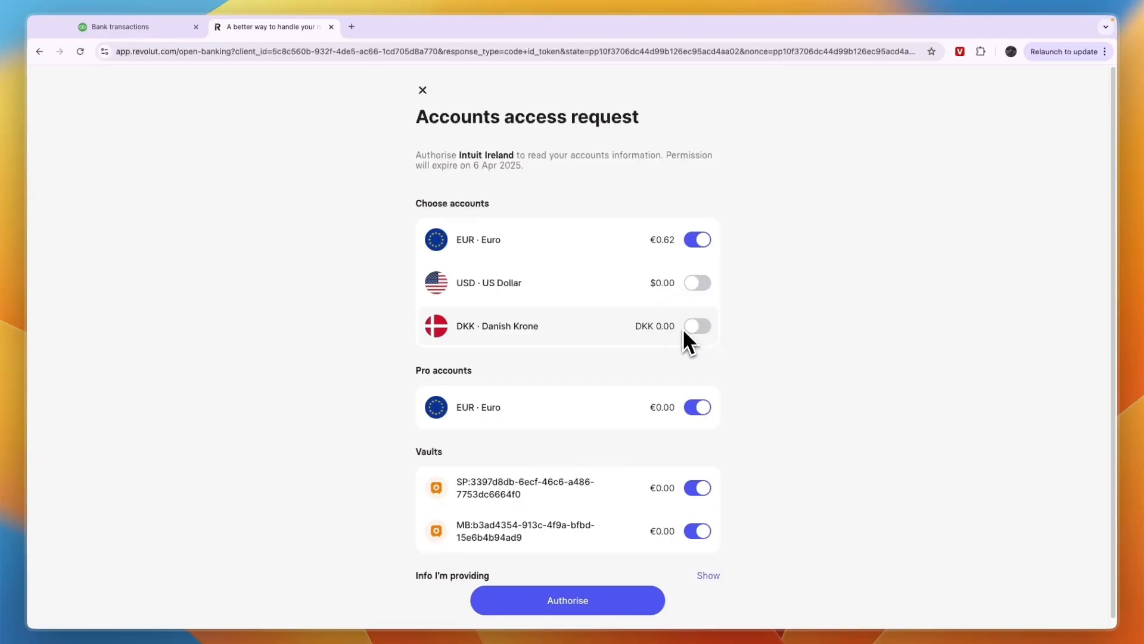
click(696, 487)
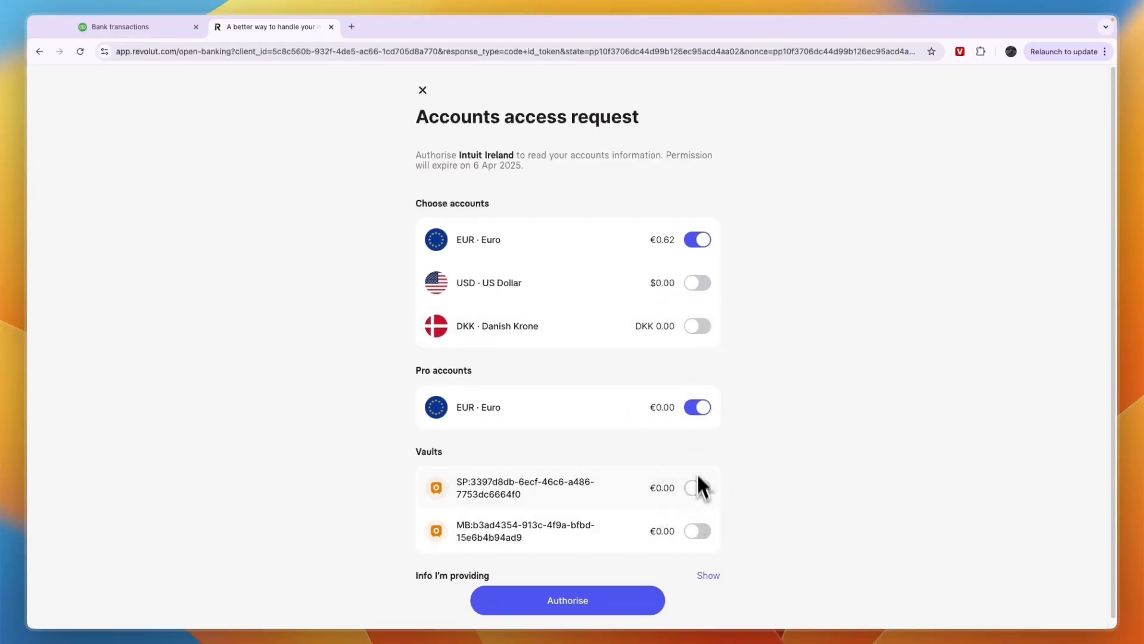
click(695, 407)
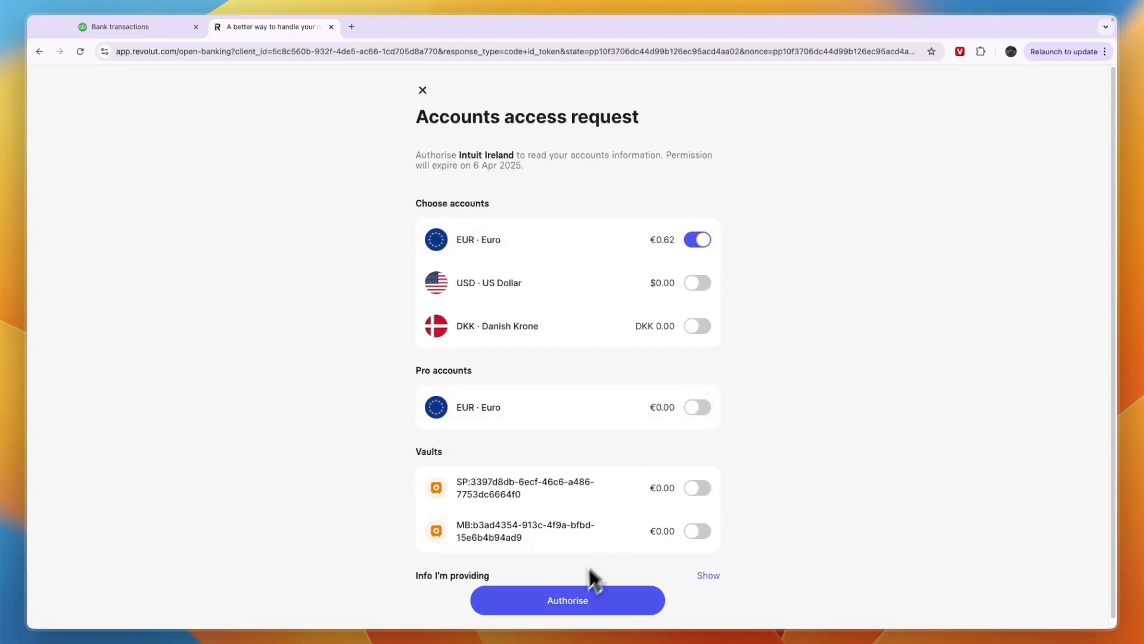
- Authorise EUR-only access and begin entering the six-digit text verification code
click(567, 601)
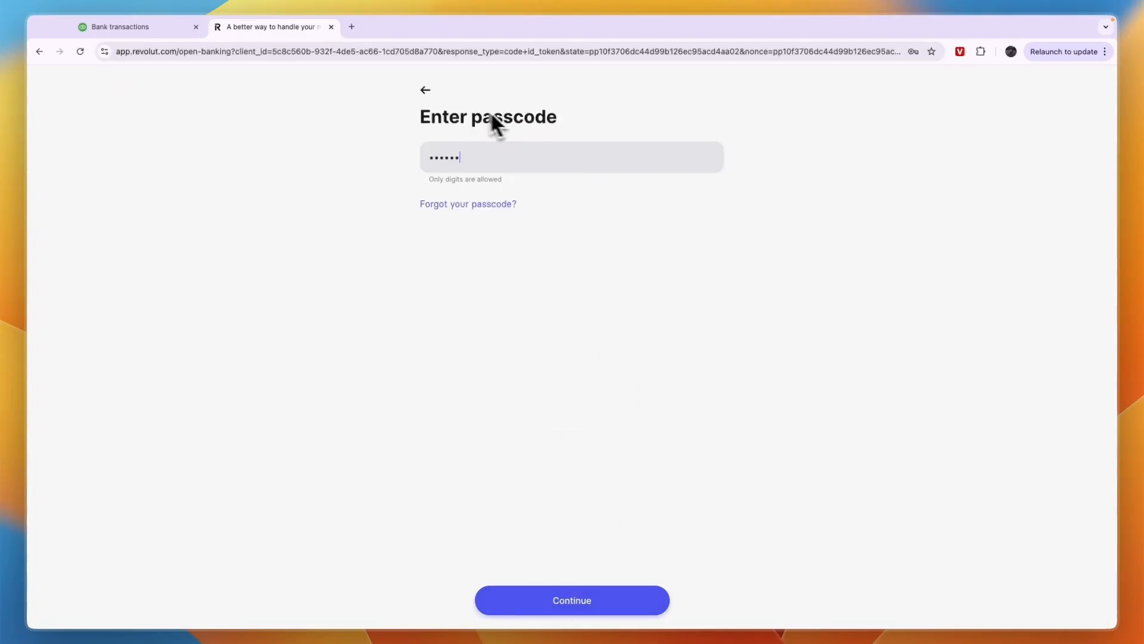
click(572, 600)
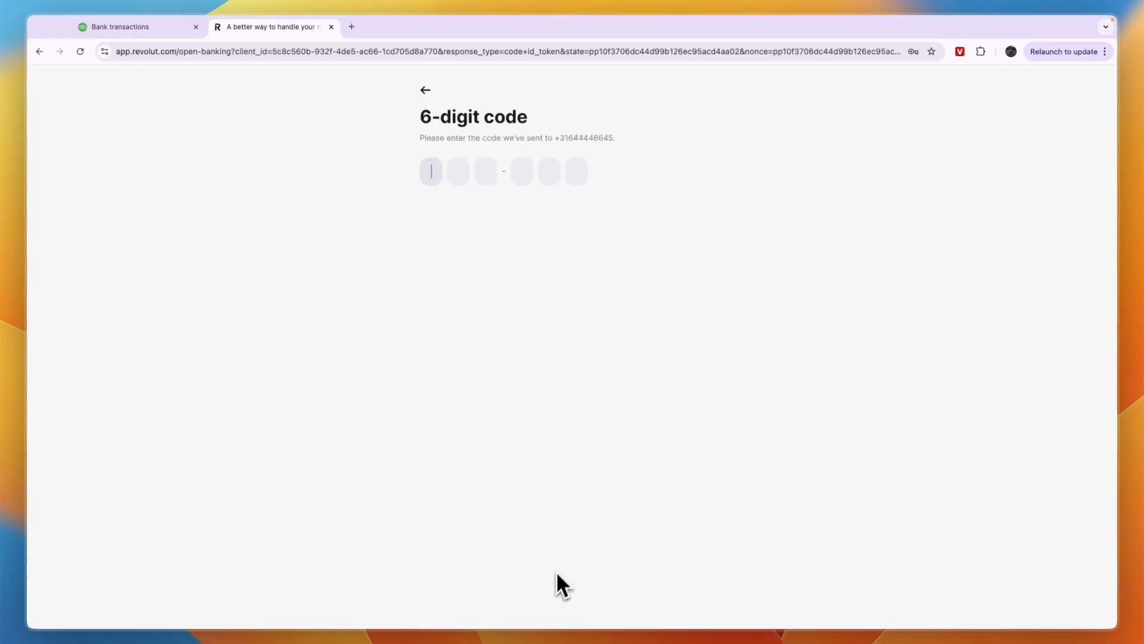
mouse_move(527, 305)
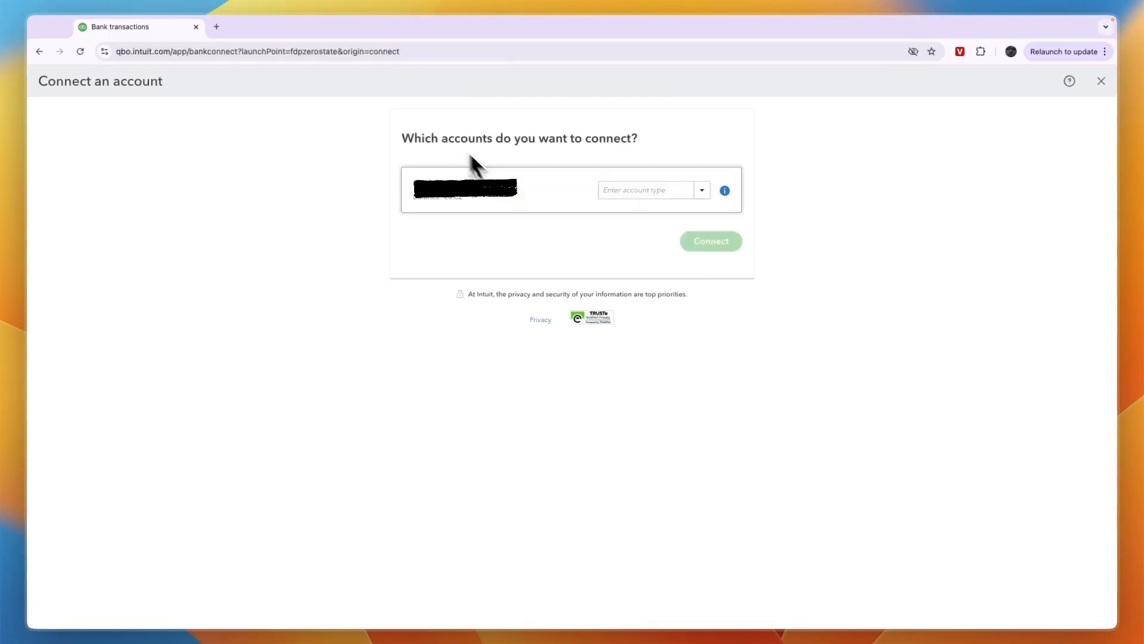
mouse_move(655, 173)
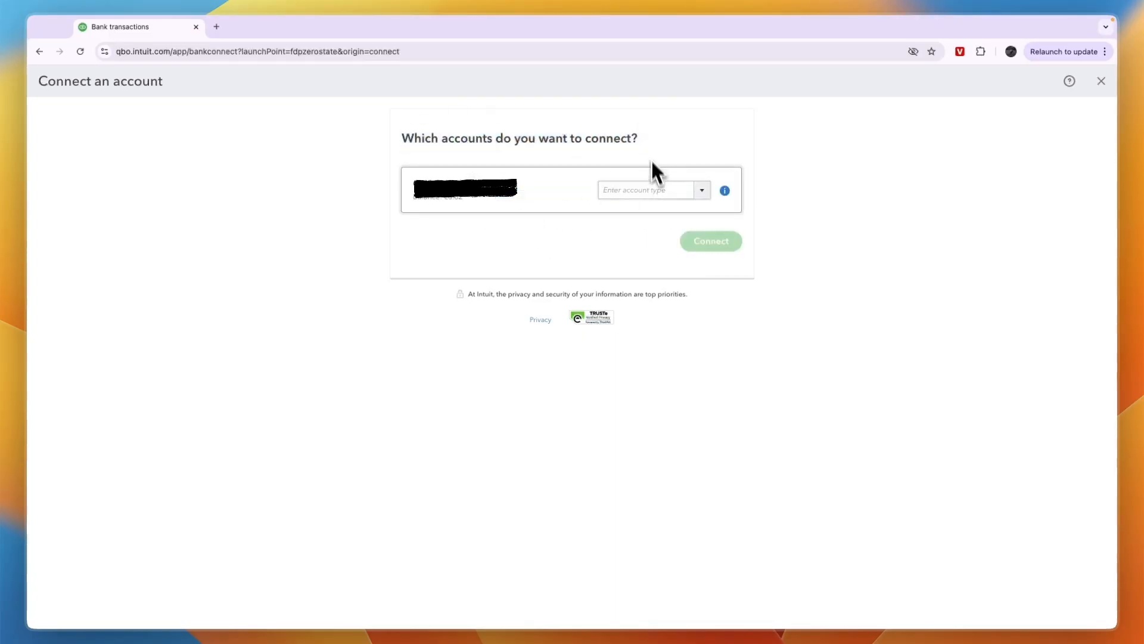
- Set the linked Revolut account type to Cash and cash equivalents
click(699, 190)
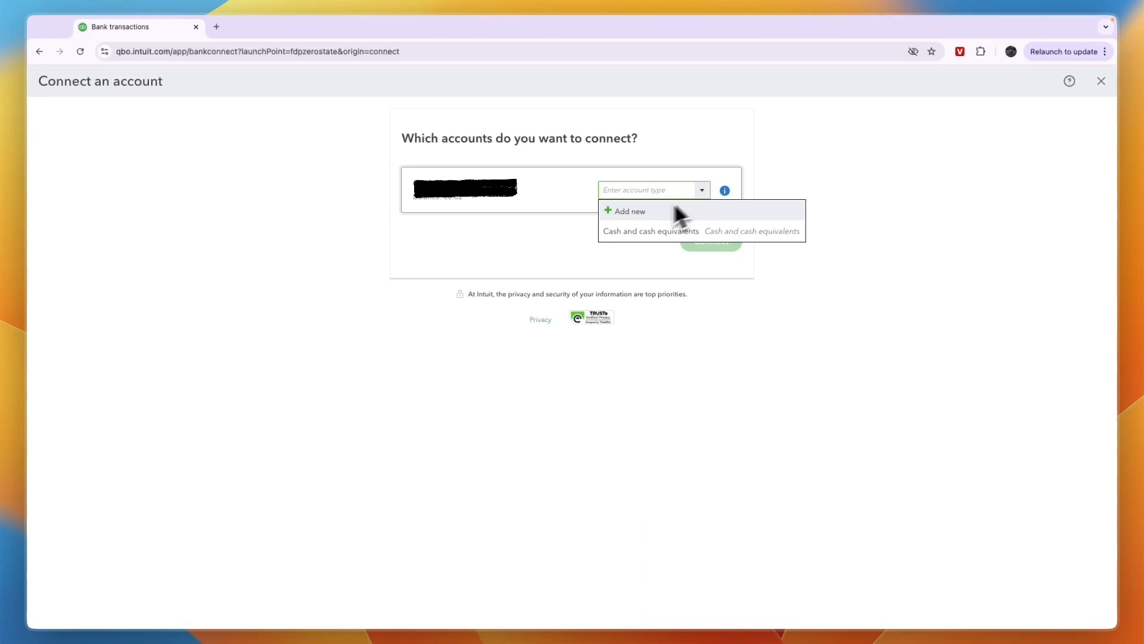
mouse_move(660, 241)
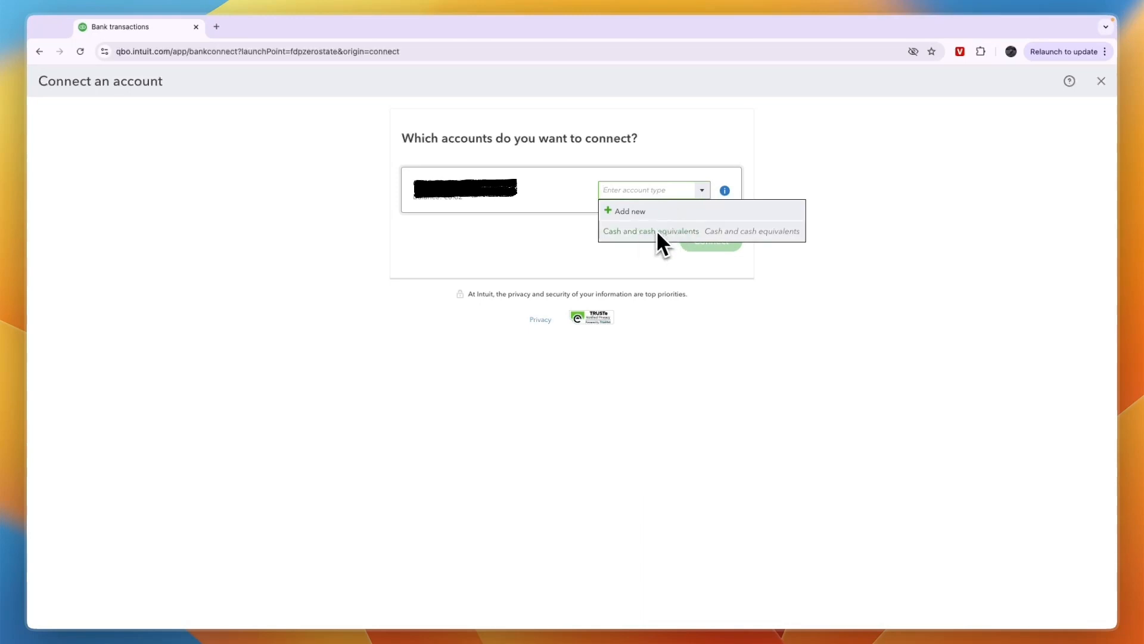
mouse_move(628, 233)
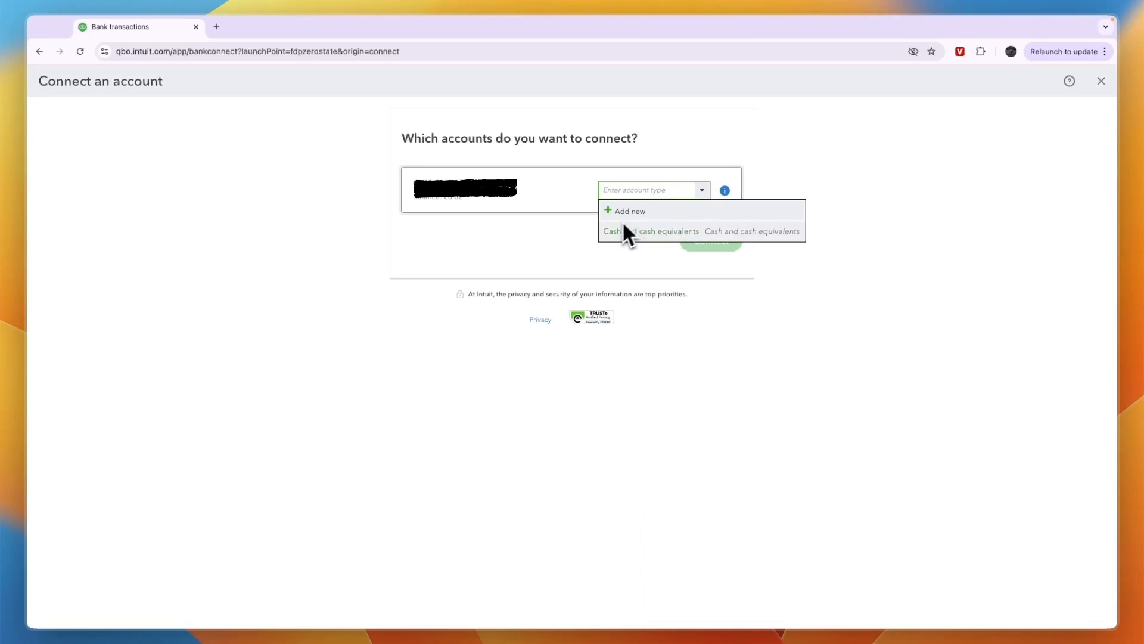
click(649, 230)
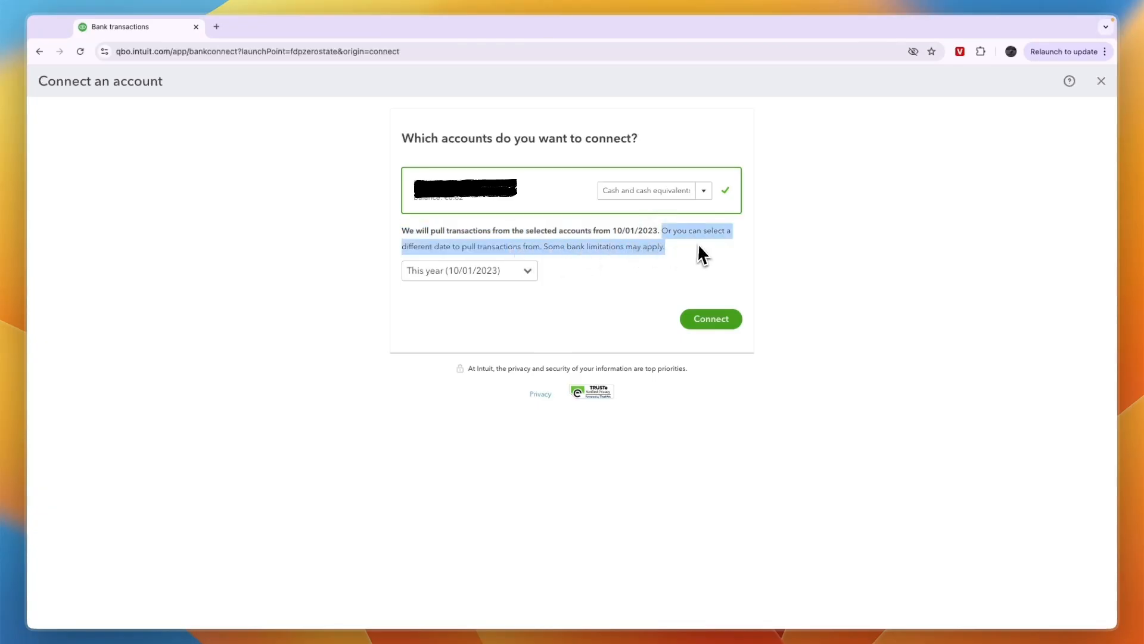
- Import transactions from this month (10/01/2024) and connect the account
click(469, 270)
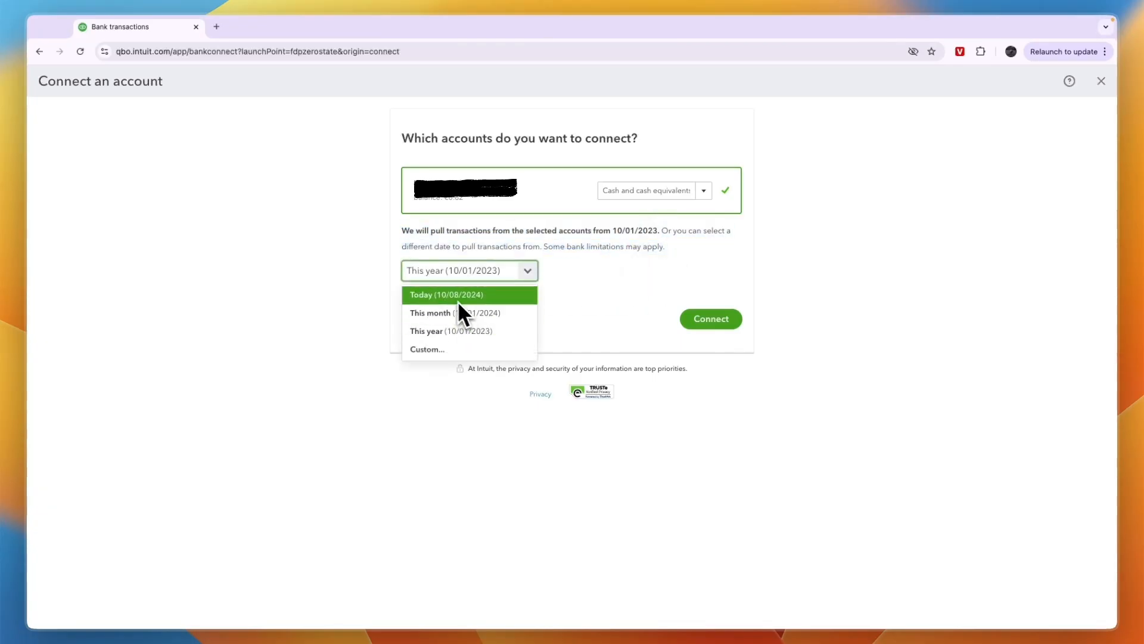
mouse_move(455, 313)
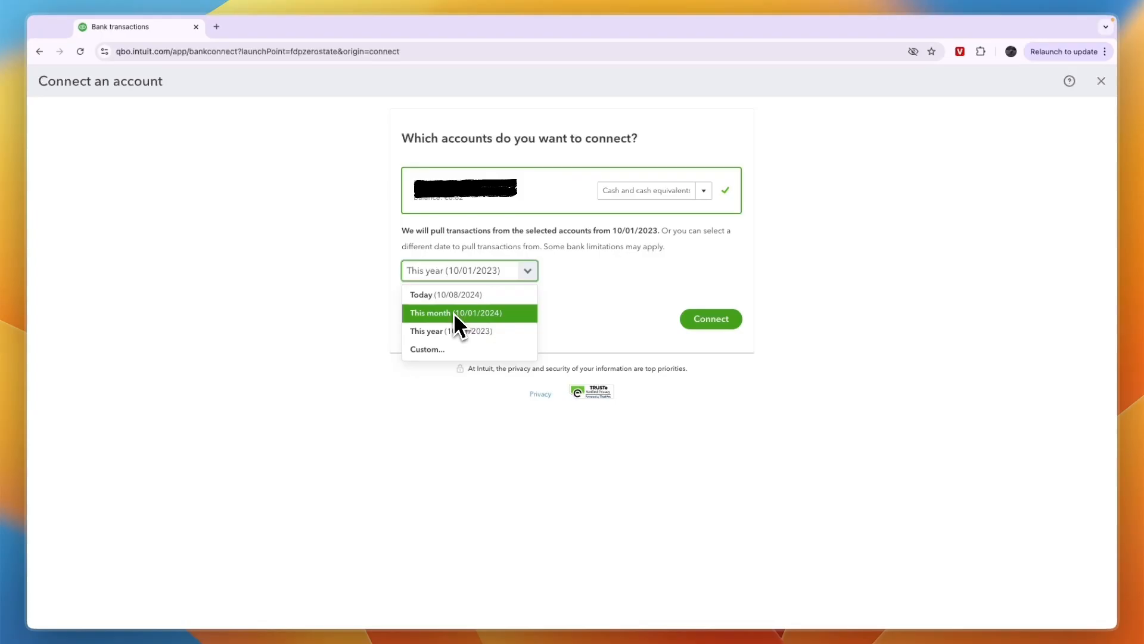
click(455, 312)
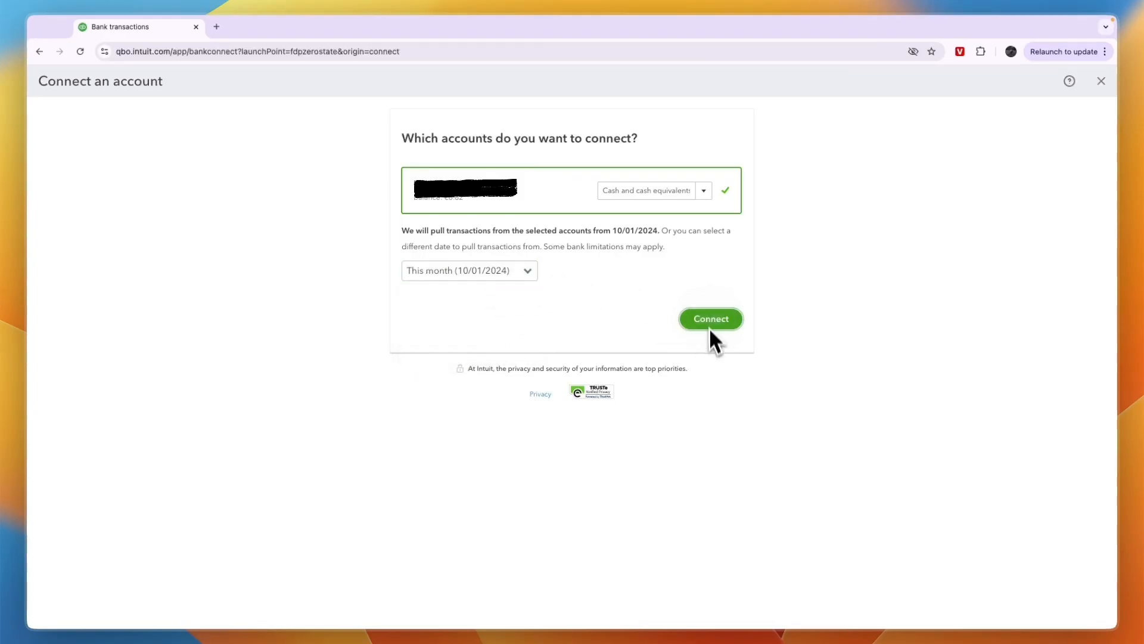
click(710, 319)
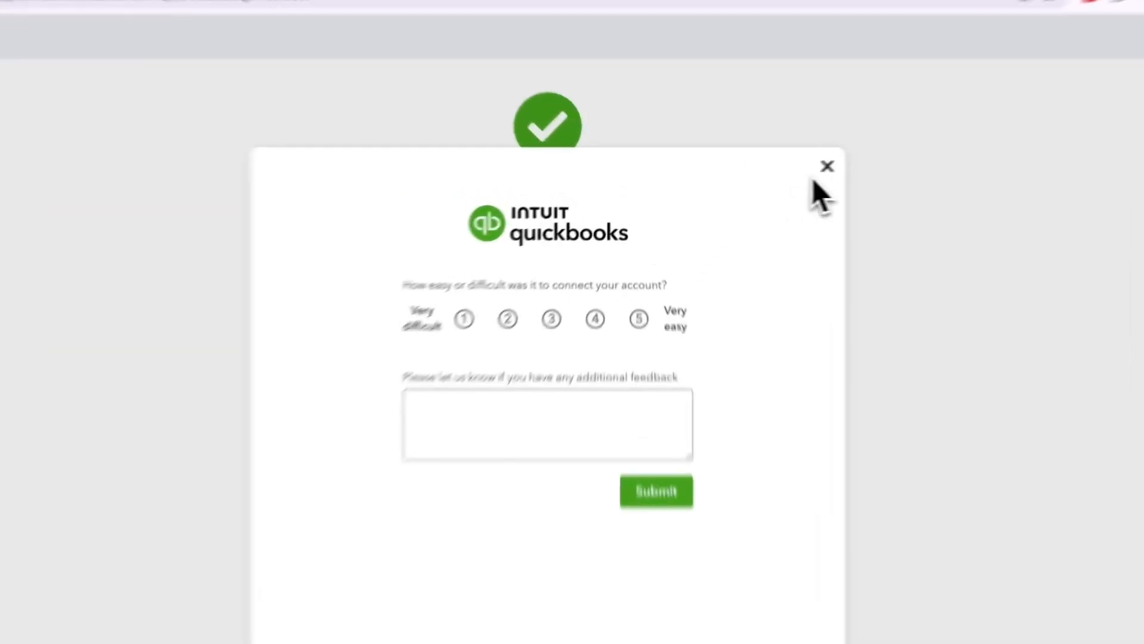
- Dismiss the feedback survey, finish setup, and close the connection-complete popup
click(826, 166)
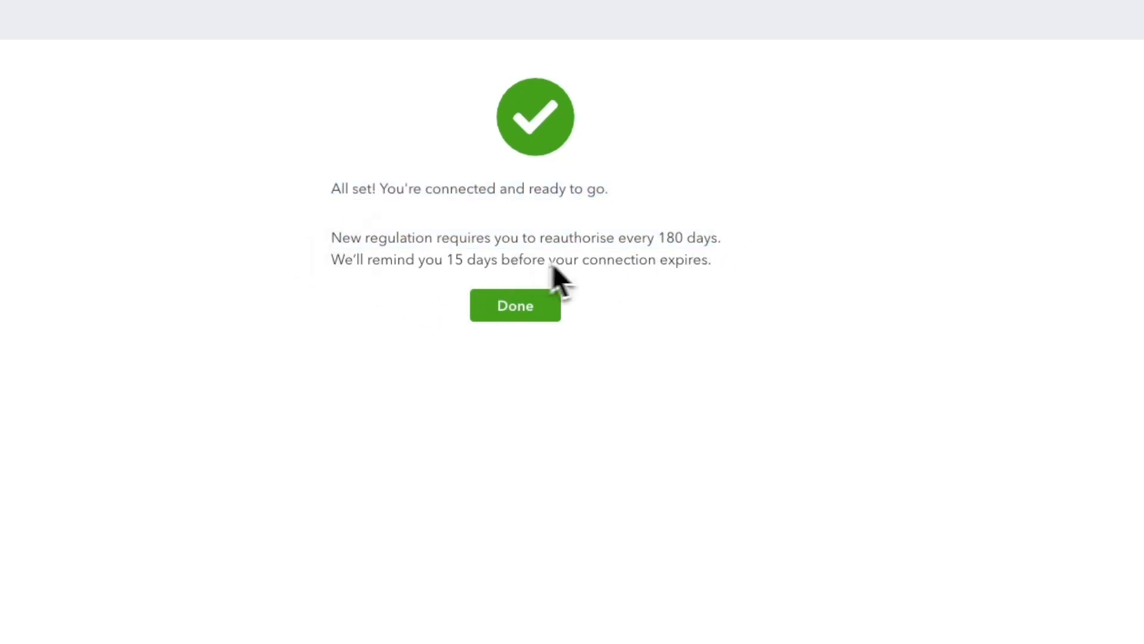
mouse_move(576, 339)
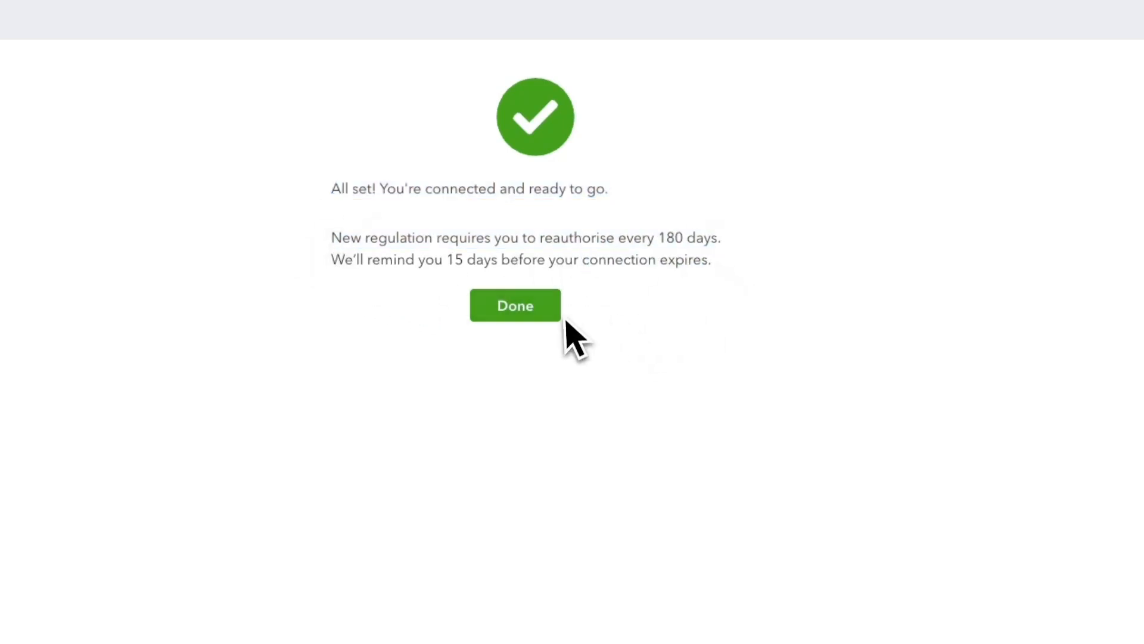
click(514, 305)
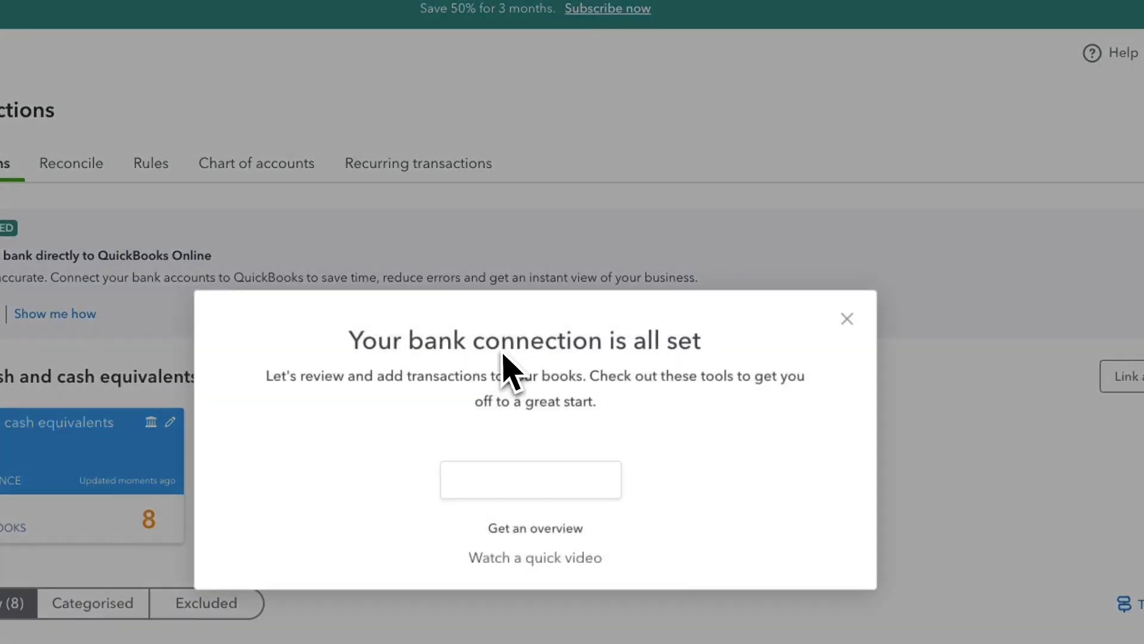
click(846, 319)
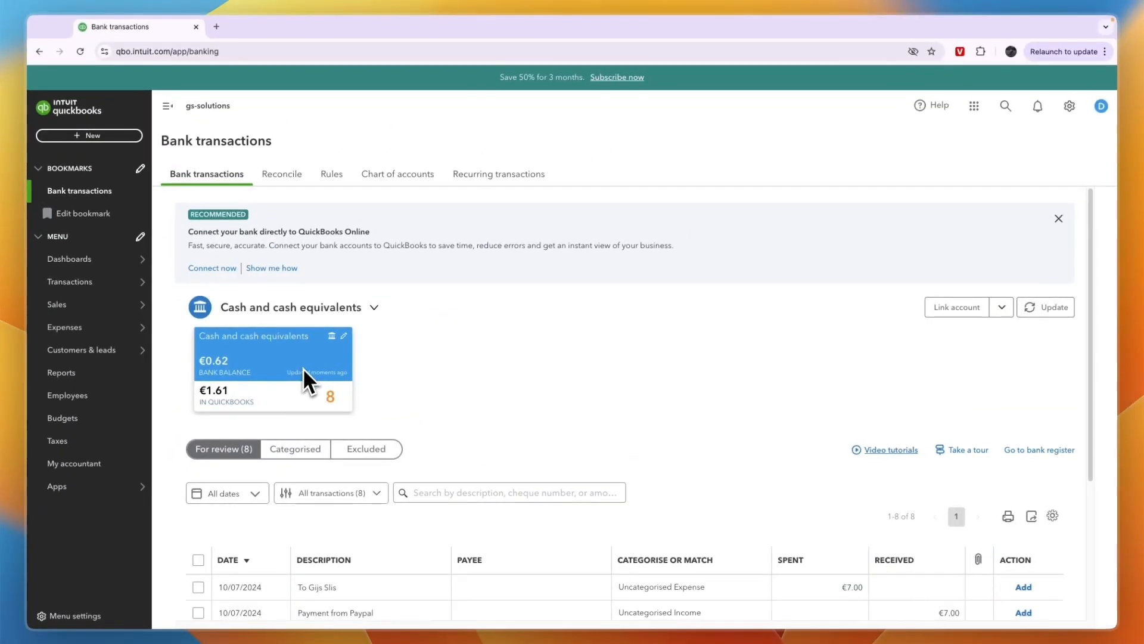
mouse_move(263, 393)
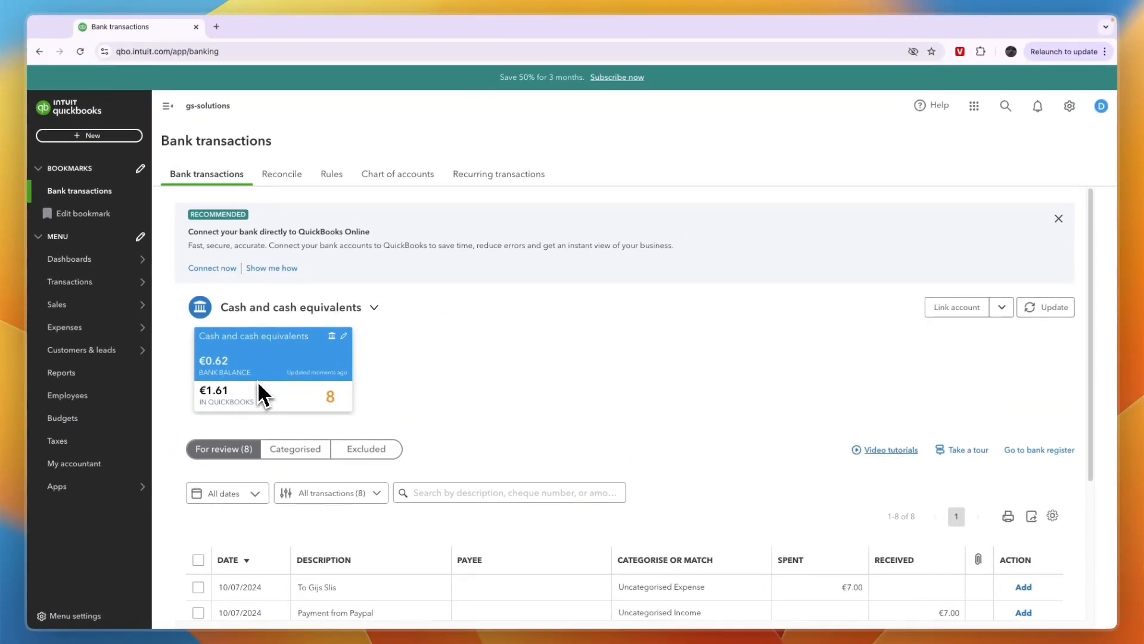
mouse_move(318, 416)
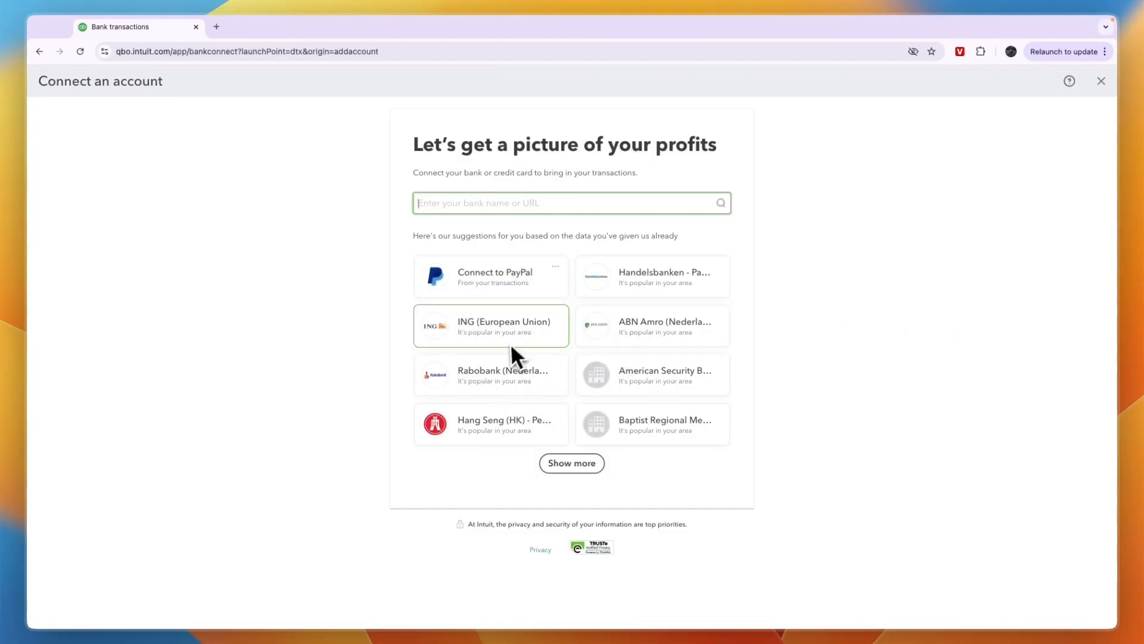
click(1101, 81)
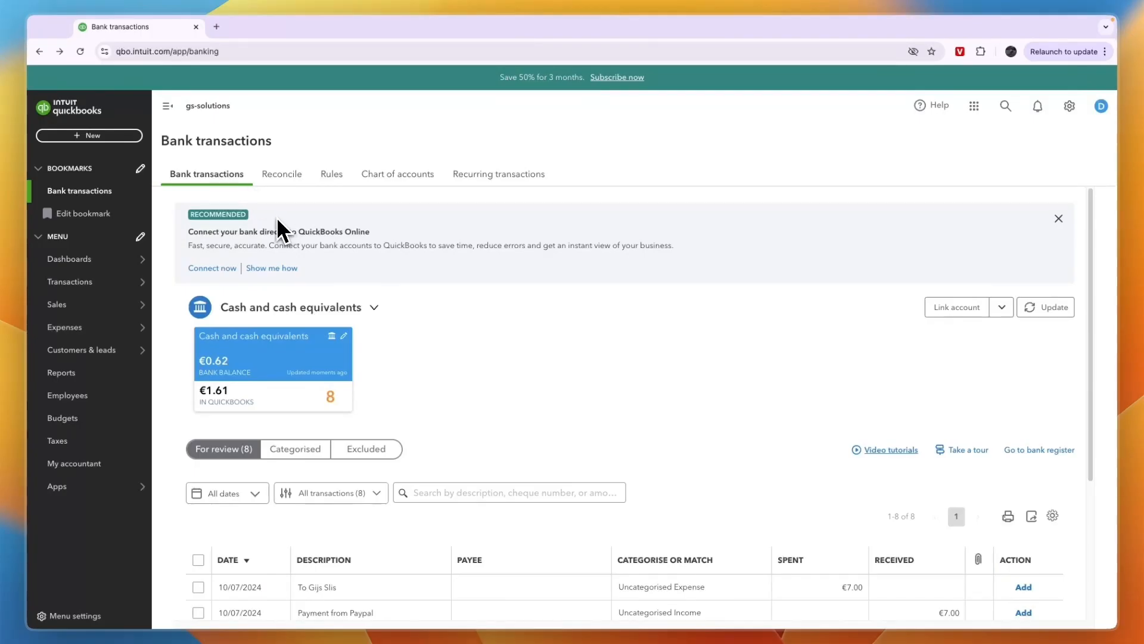
mouse_move(334, 245)
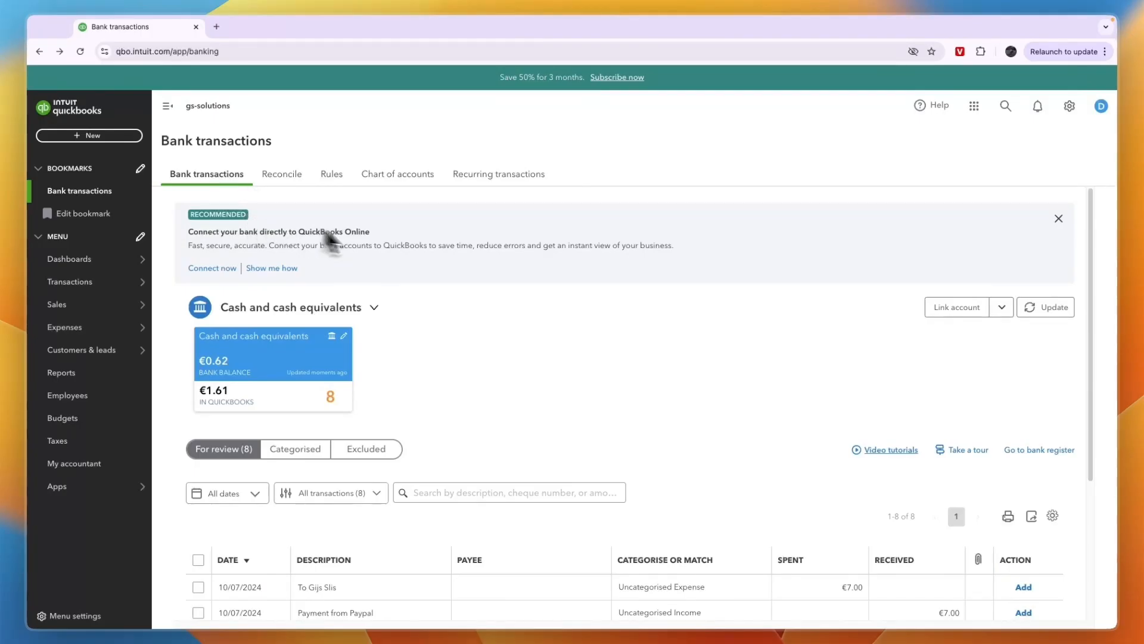
mouse_move(391, 256)
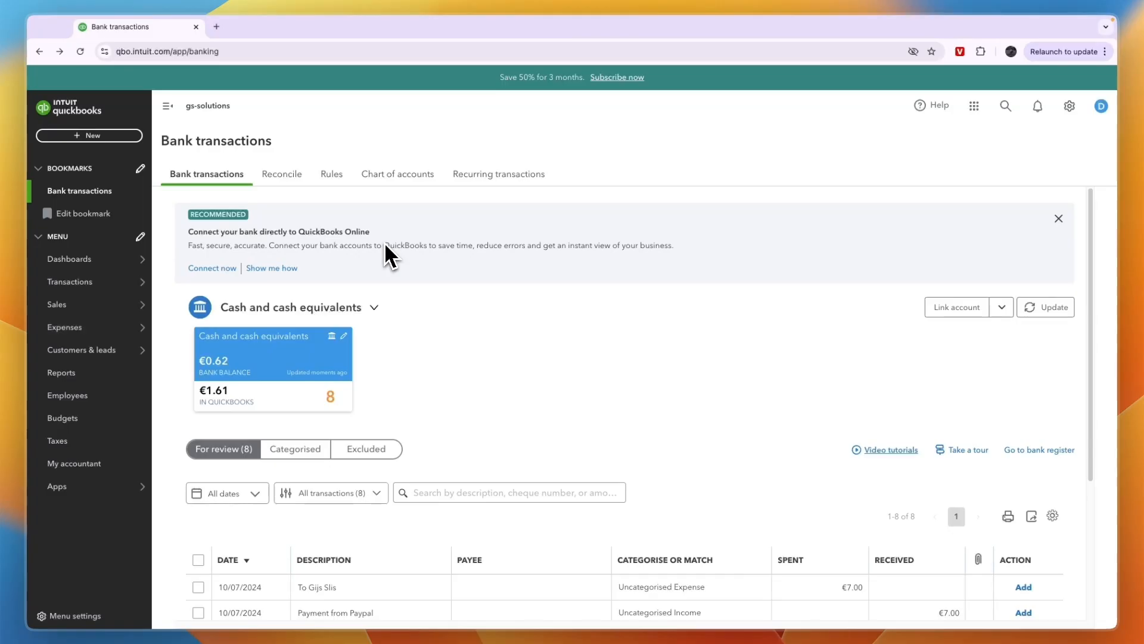